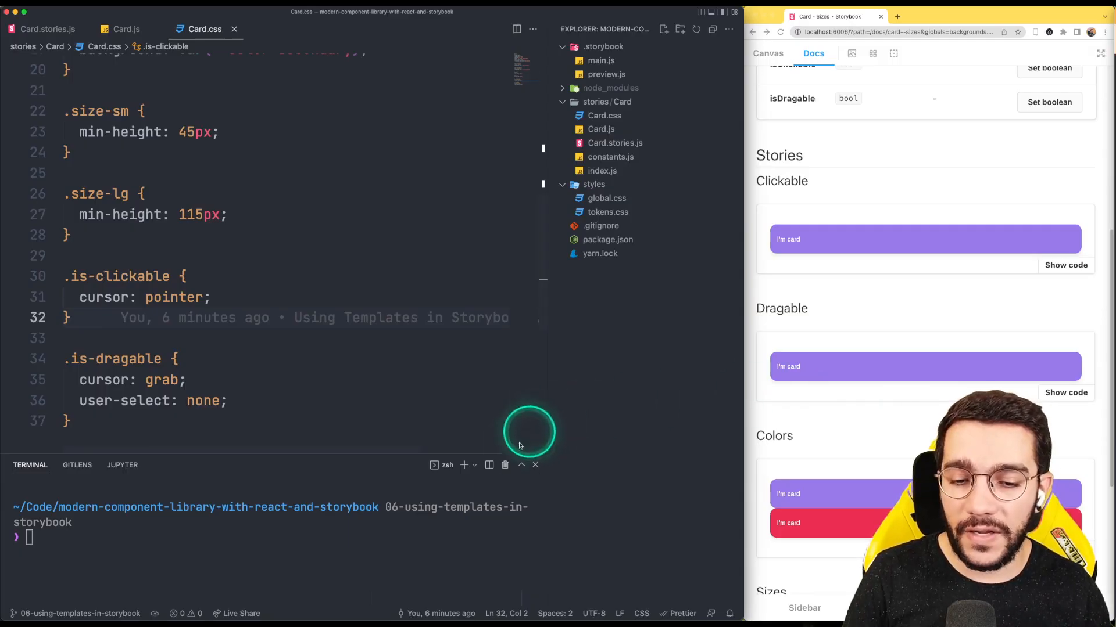
- Start the Storybook dev server with yarn storybook in the terminal
type("yarn story")
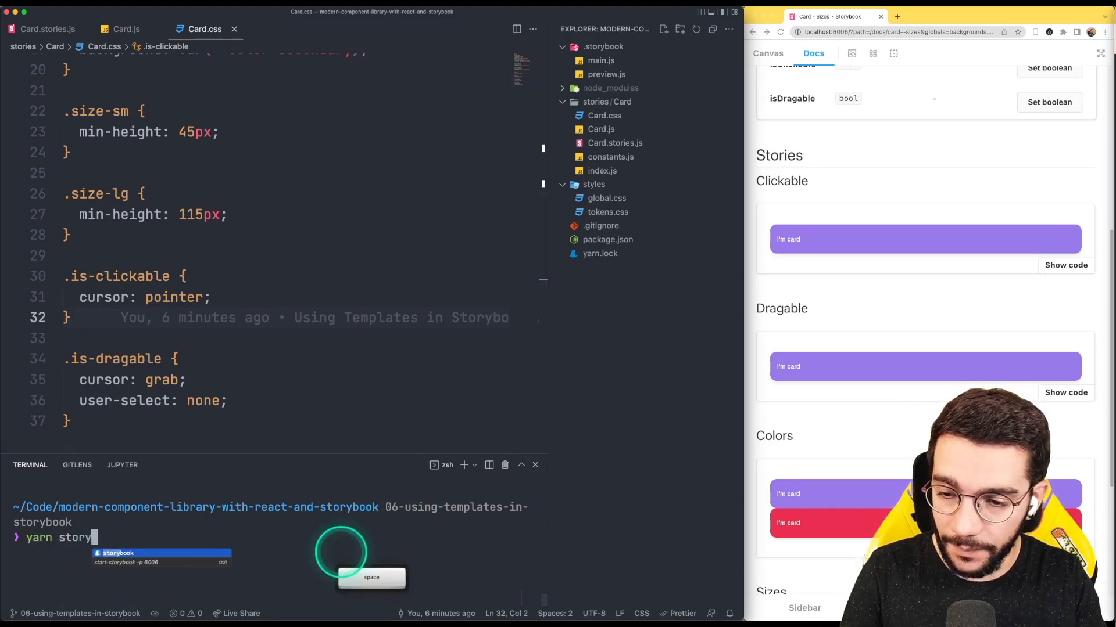
key("enter")
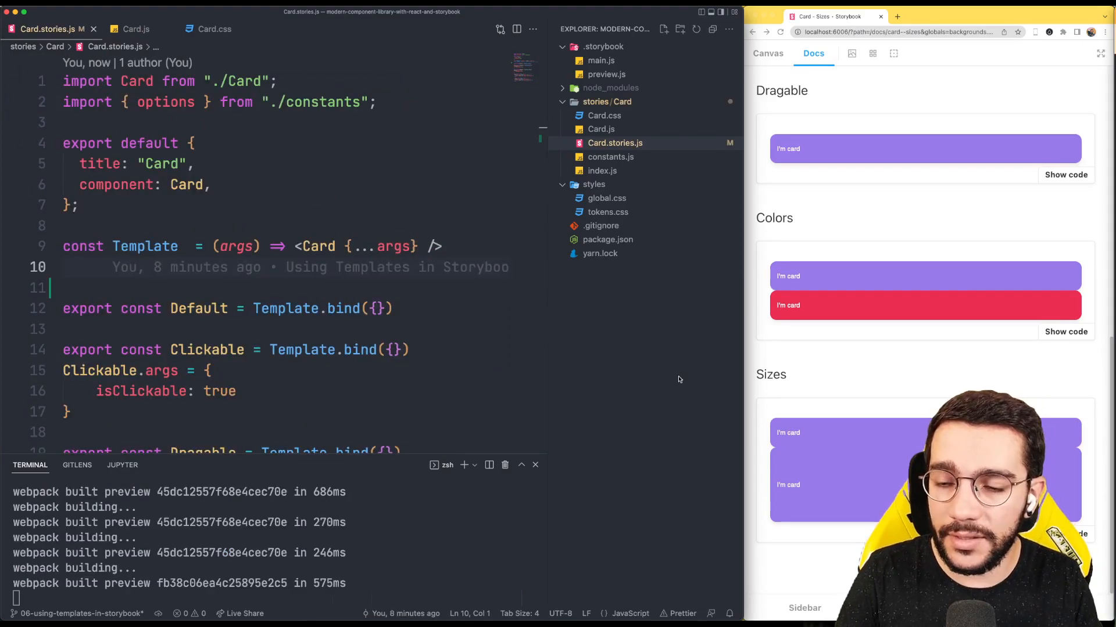
- Define ListTemplate mapping items to <Card key={index} {...item} /> below Template
type("const")
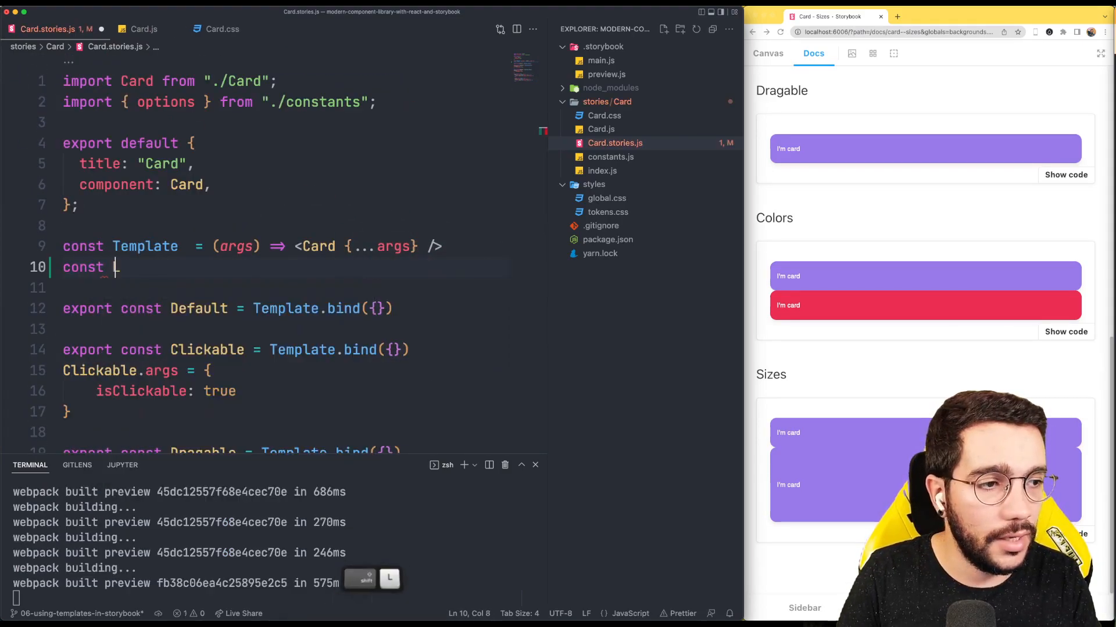
type("ListTemplate = ({")
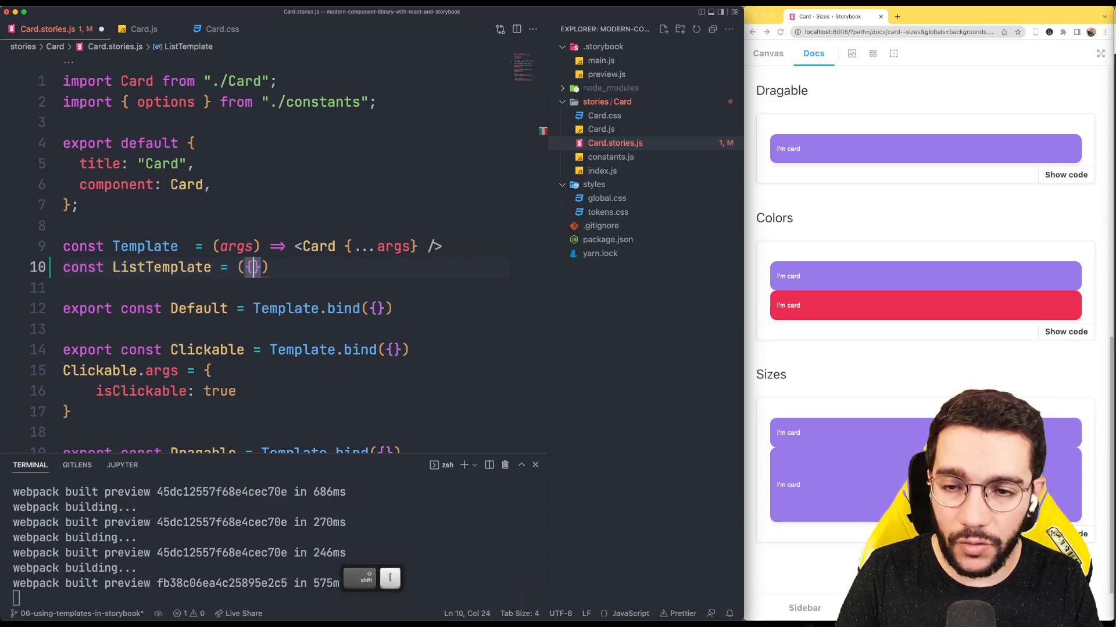
type("items")
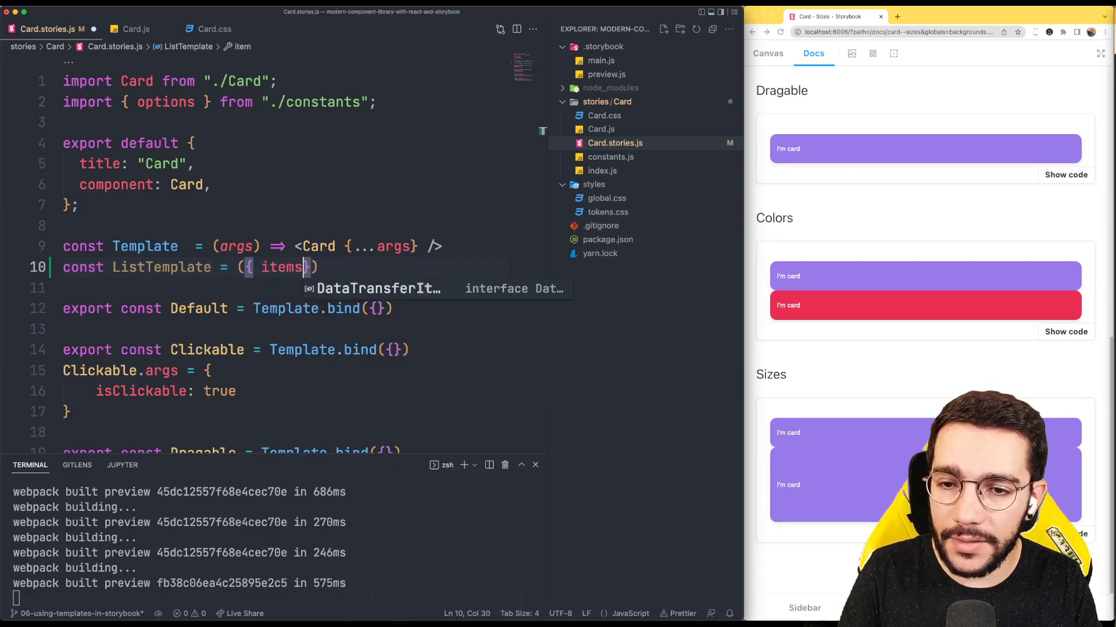
type(", ...args}) =>")
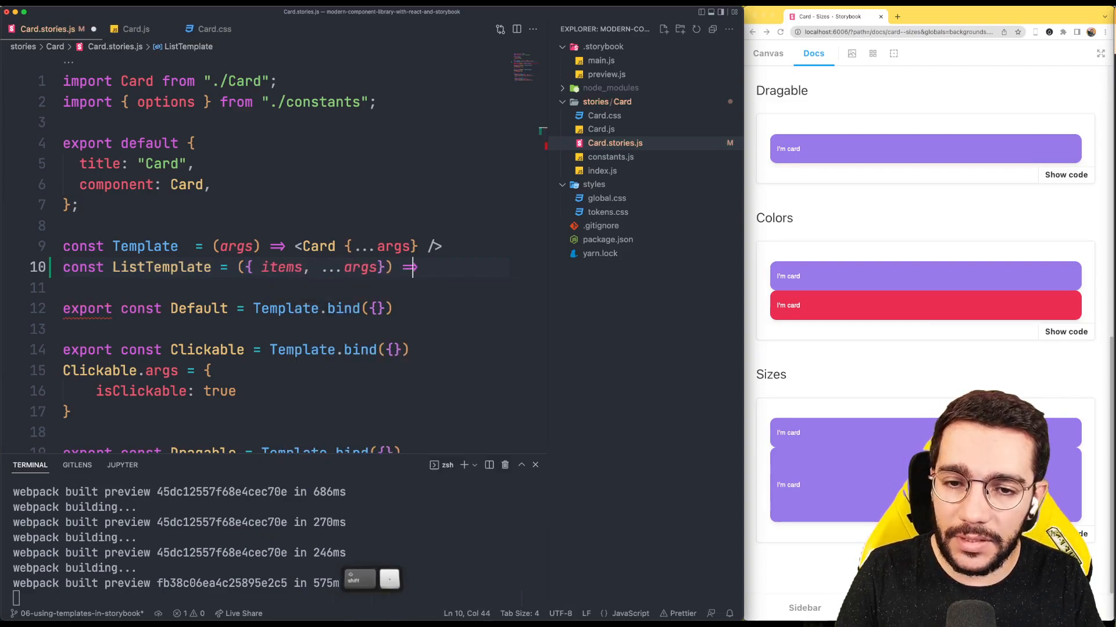
type("i")
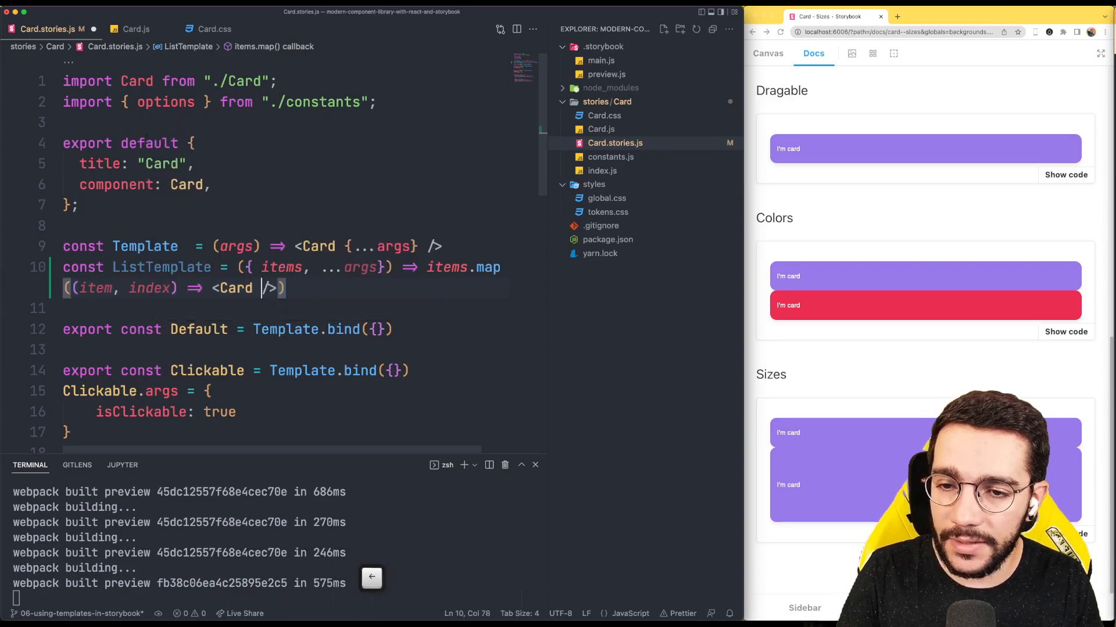
type("key=")
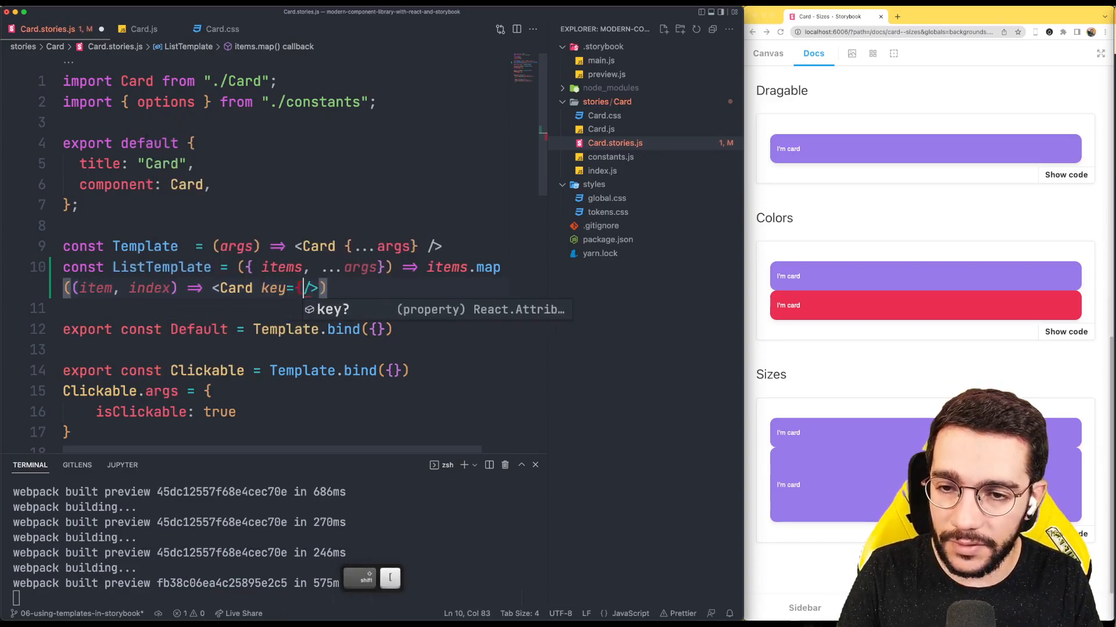
type("{index} {")
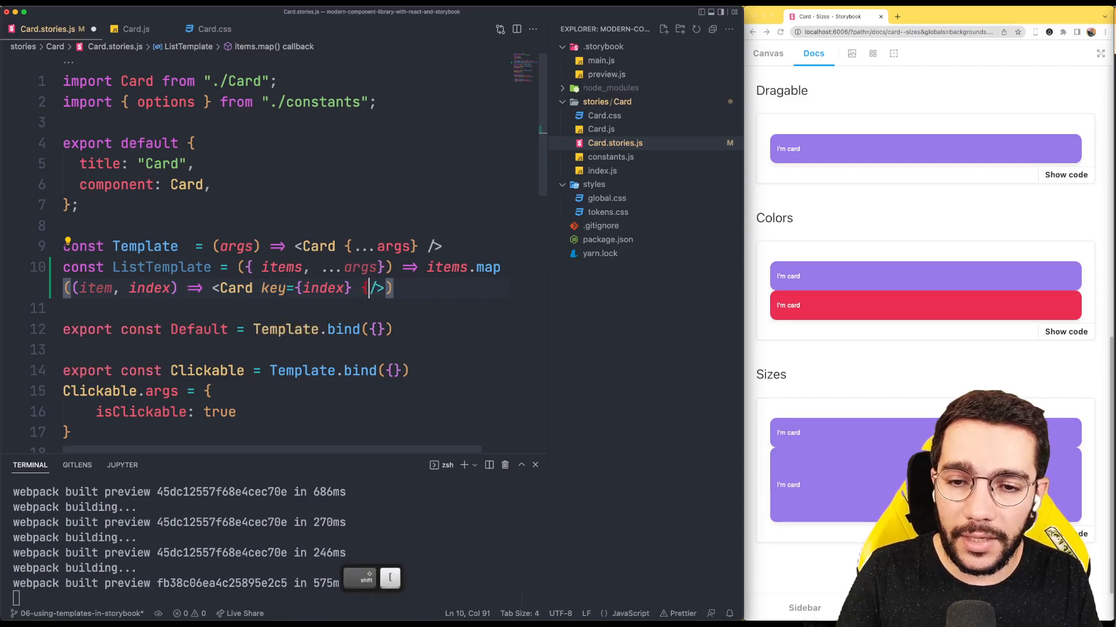
type("...")
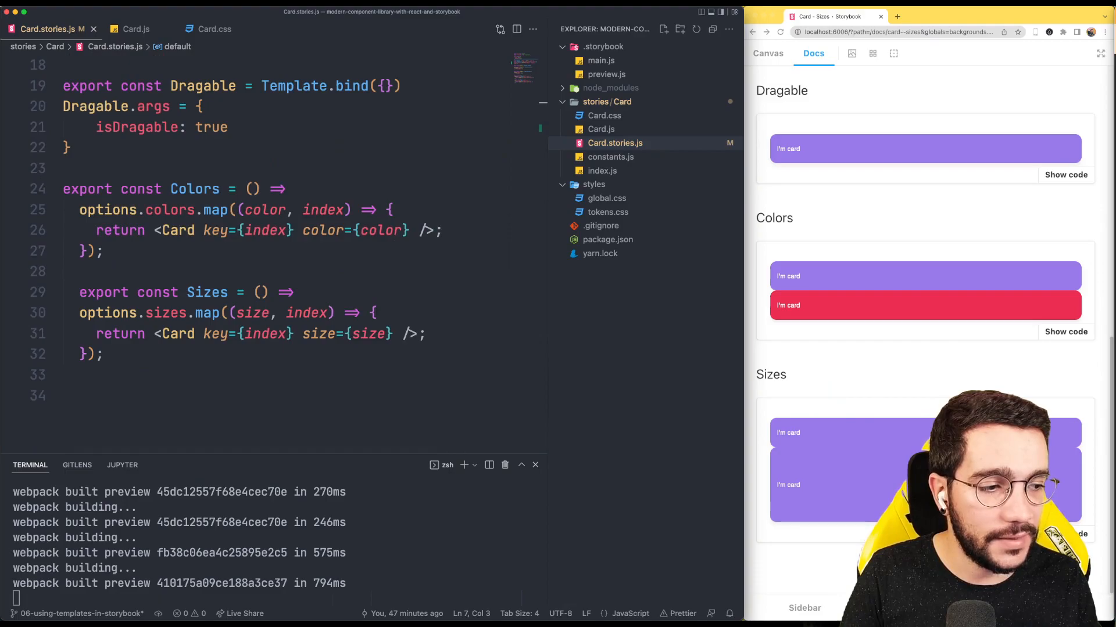
- Replace the Colors and Sizes map bodies with ListTemplate.bind({})
left_click_drag(203, 210, 103, 251)
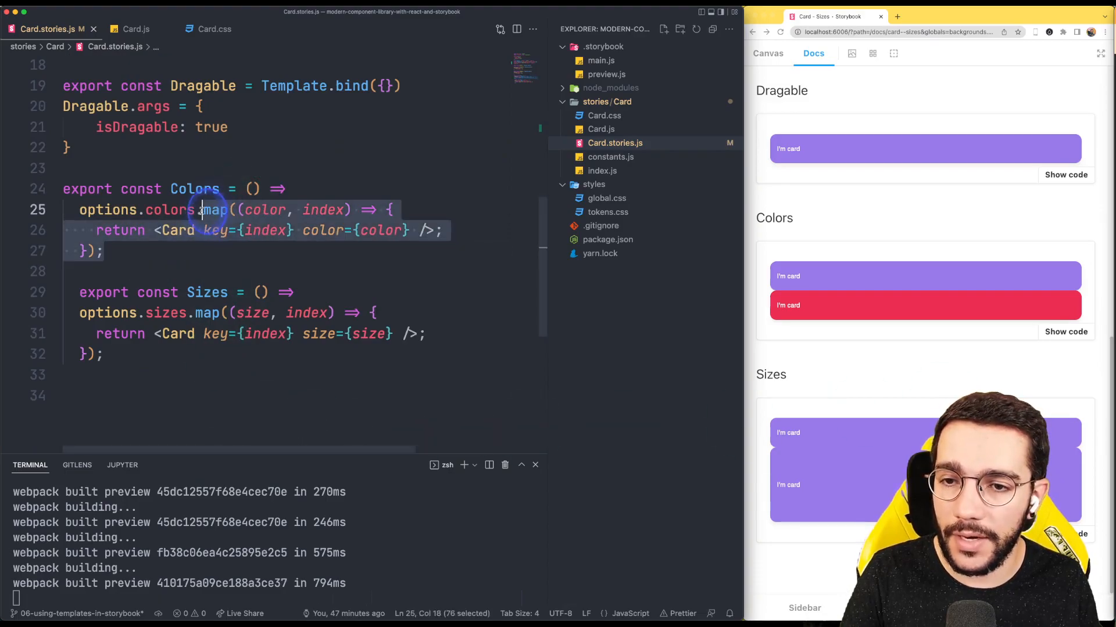
type("Li")
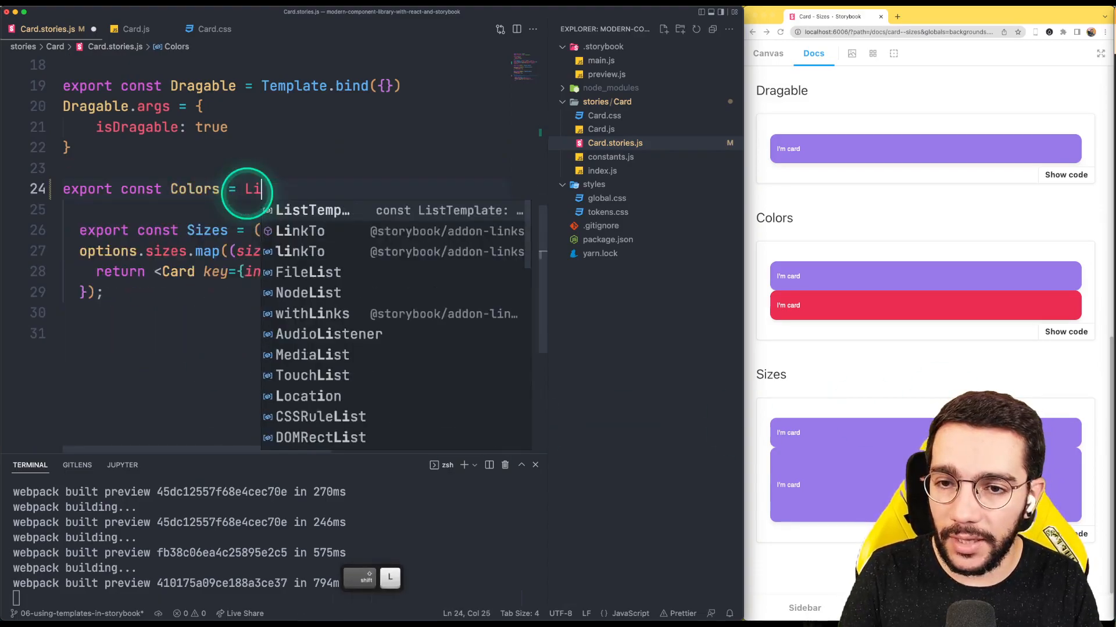
type("ListTemplate.bind()")
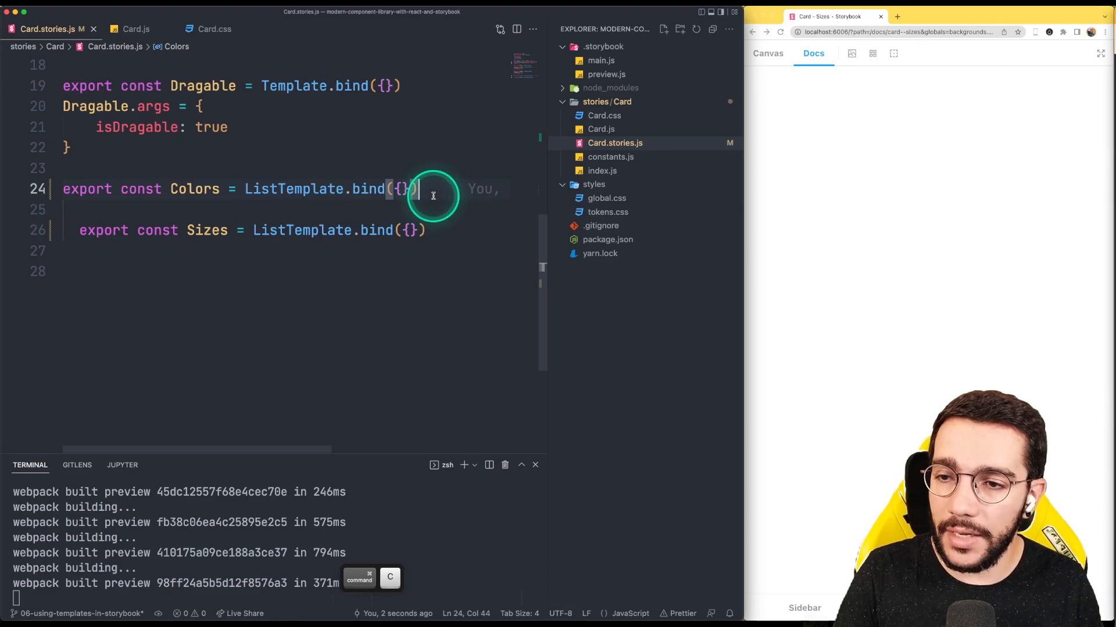
type("Colro")
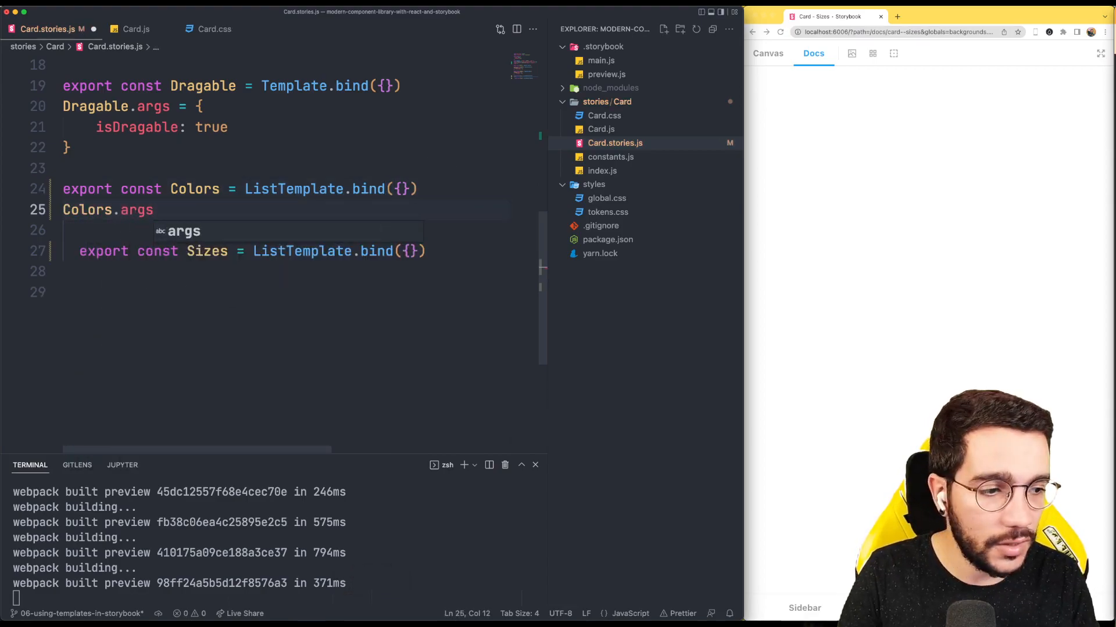
- Set Colors.args items to options.colors mapped into color objects, and paste a copy under Sizes
type("= {}")
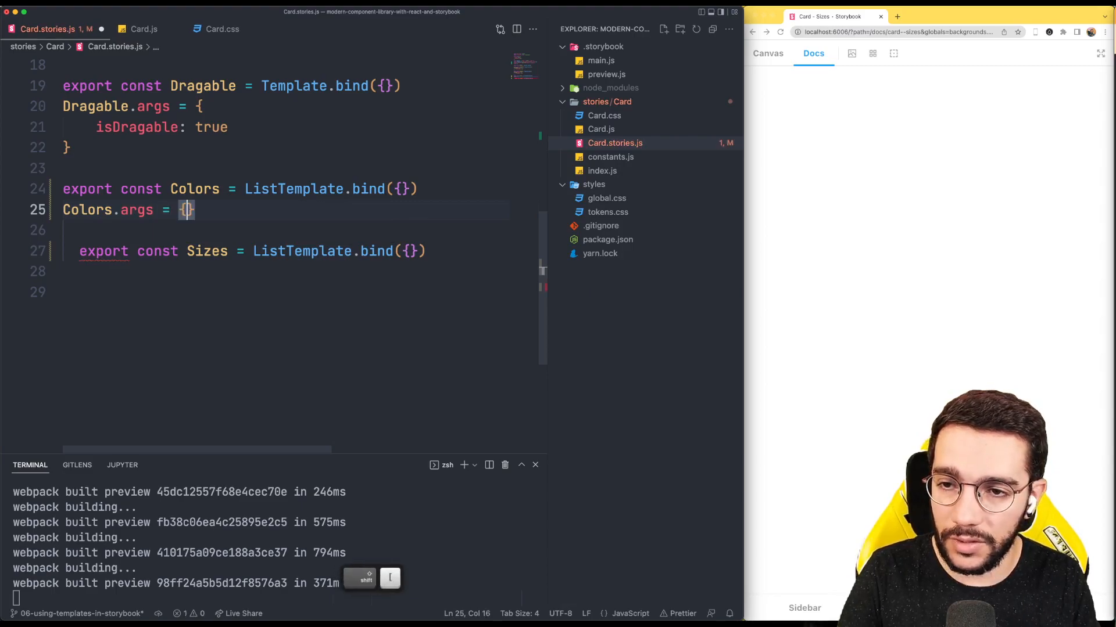
type("items:")
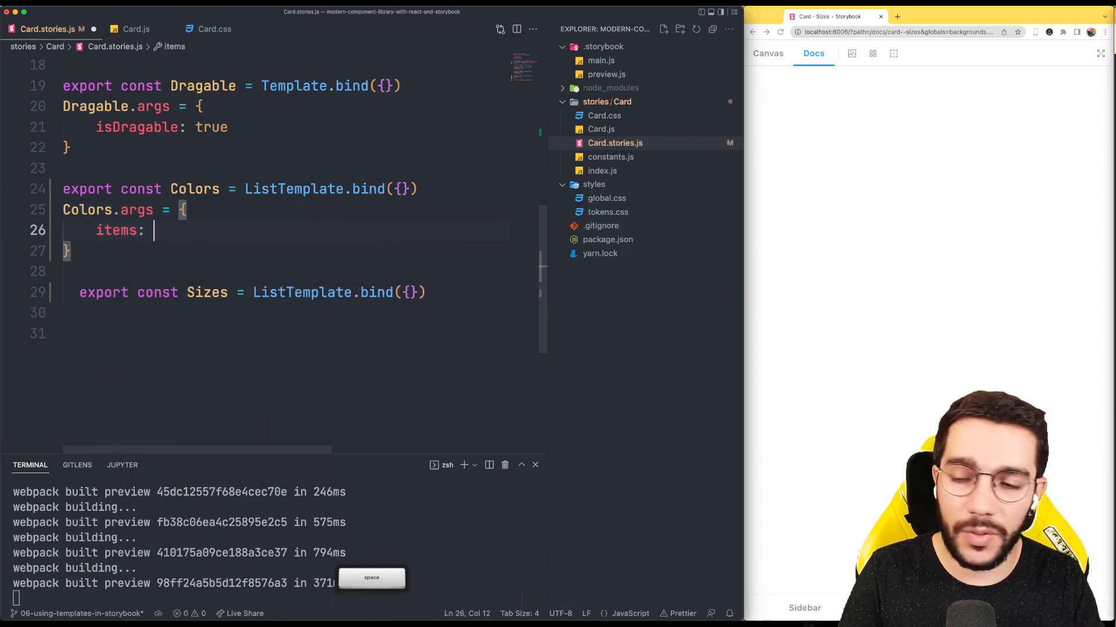
type("options")
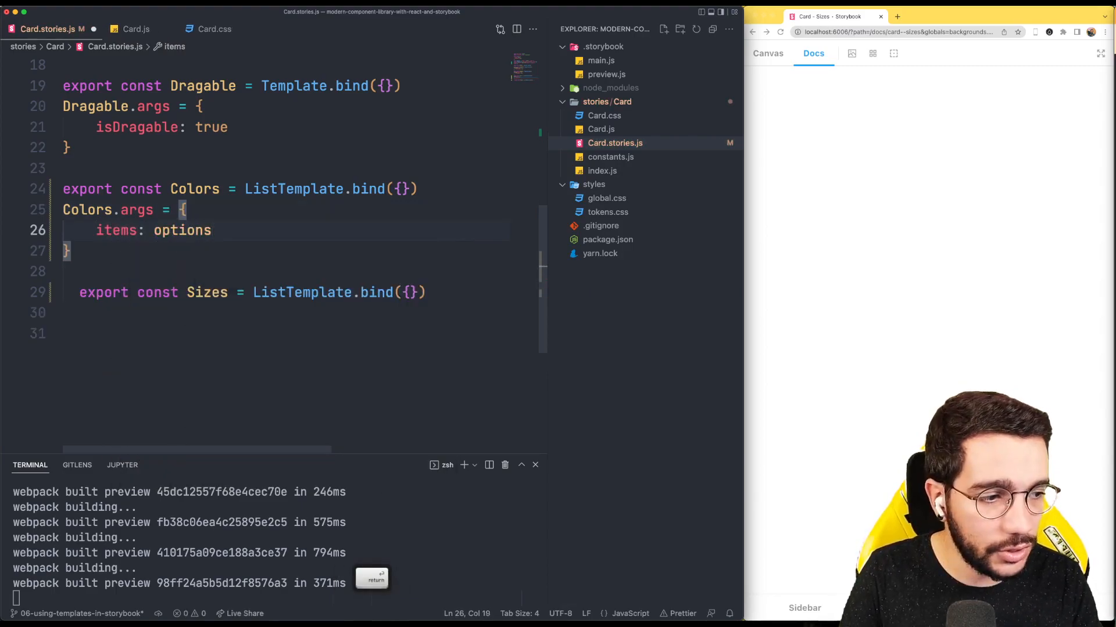
type(".colors.map()")
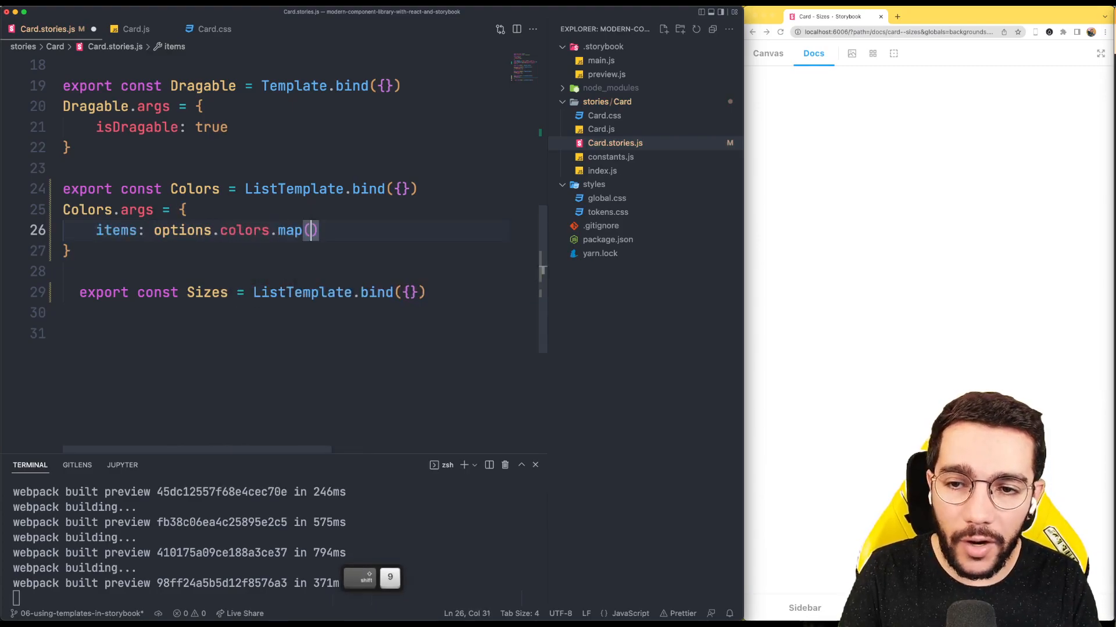
type("color => ({ color")
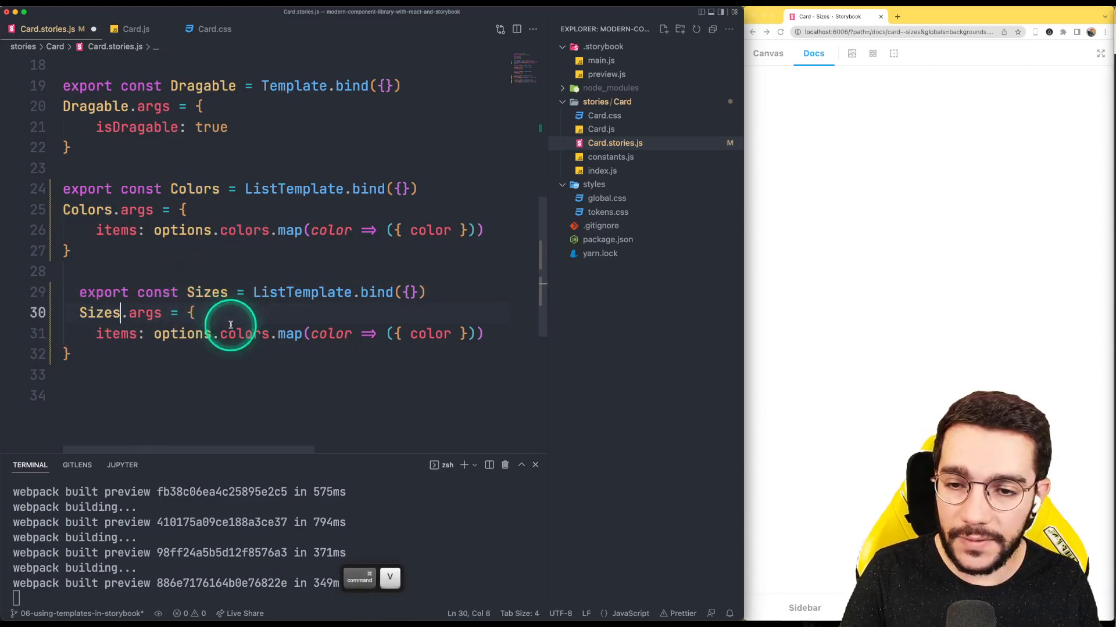
- Change the copied args to map options.sizes into size objects, then save
double_click(245, 333)
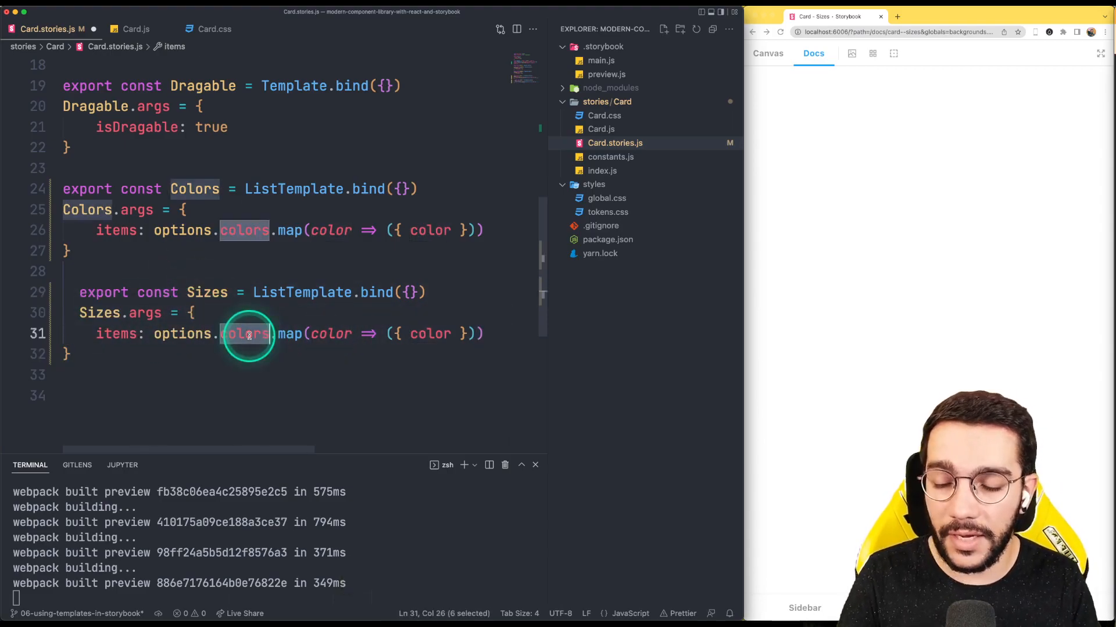
type("siz")
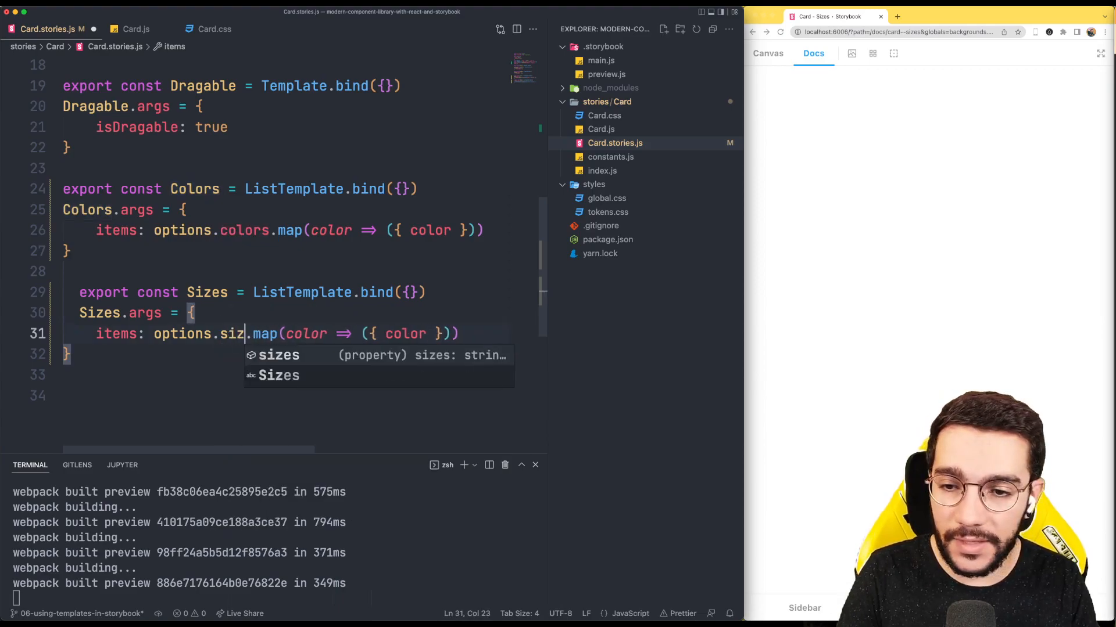
key("Tab")
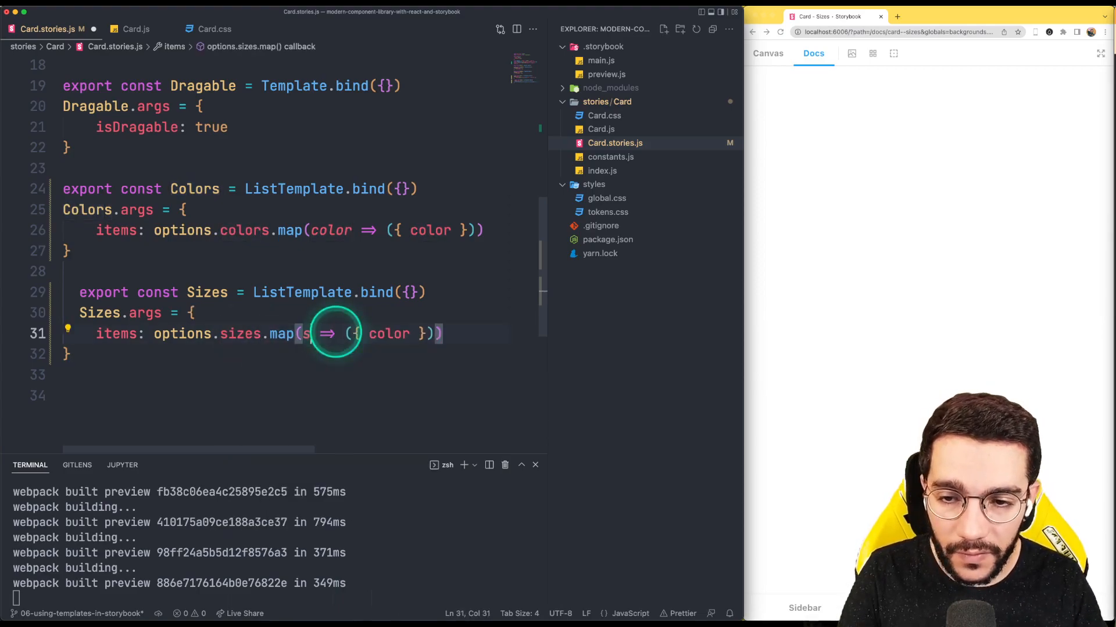
double_click(415, 334)
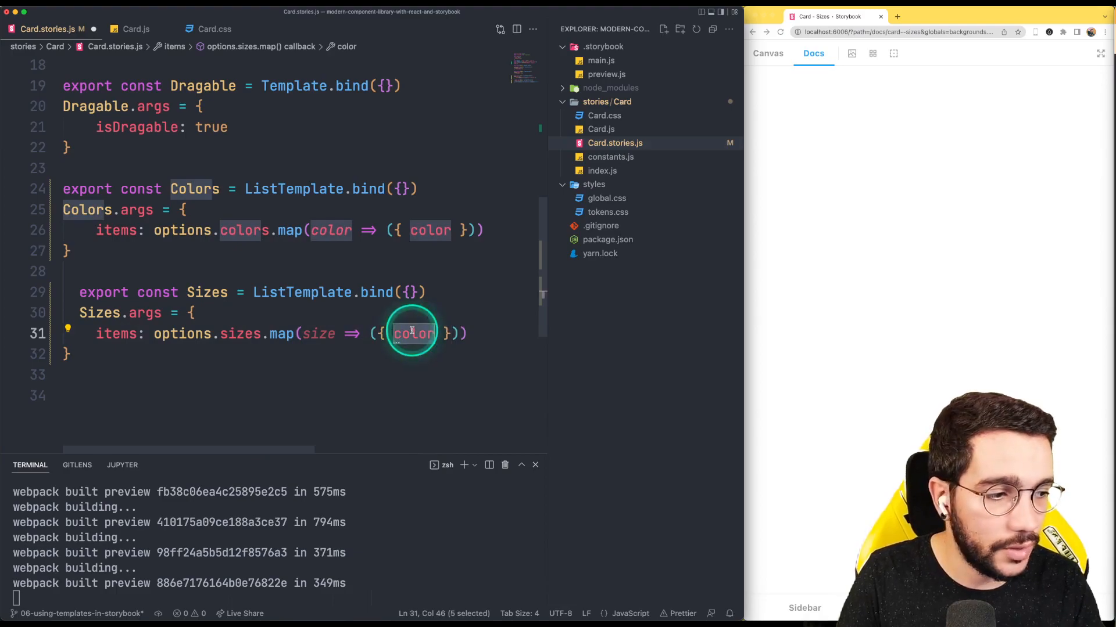
type("size")
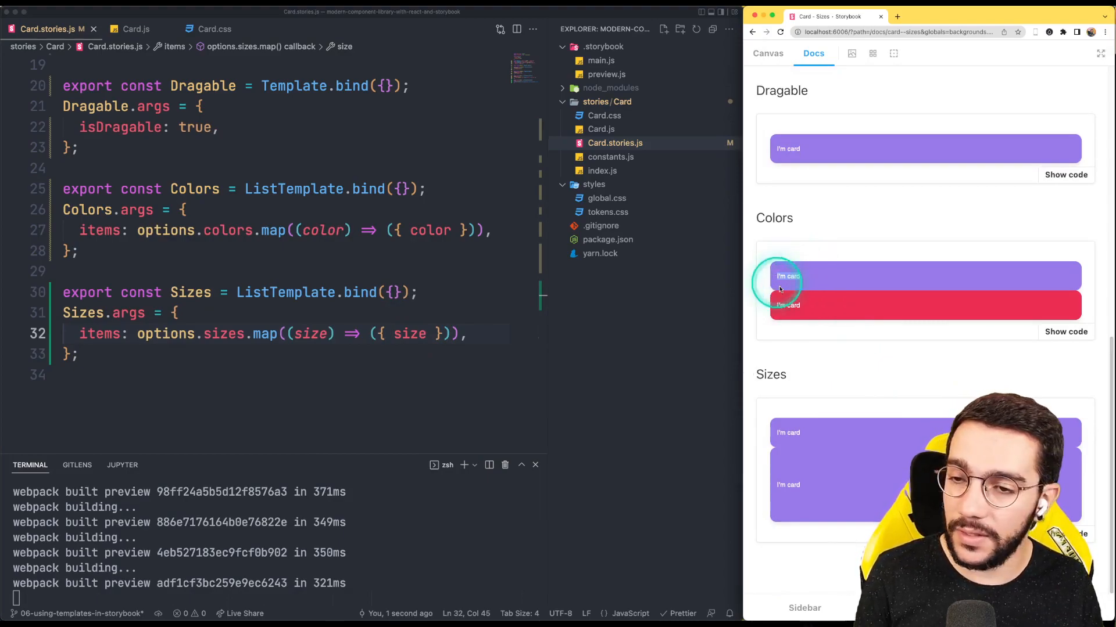
mouse_move(1027, 352)
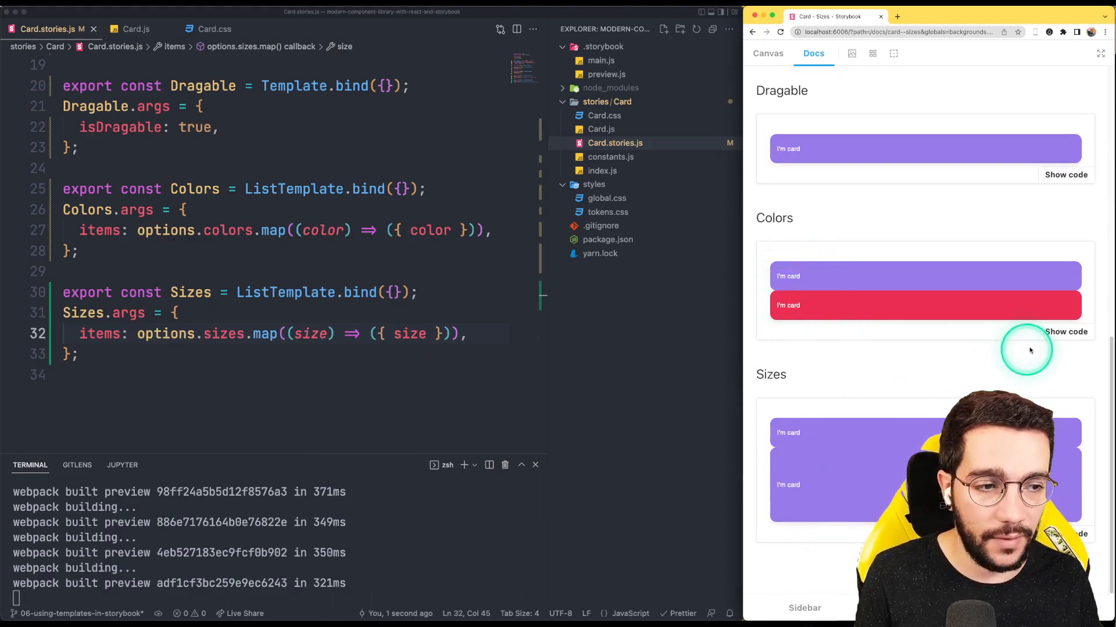
- Show the Colors story code with primary and secondary Card snippets
left_click(1065, 332)
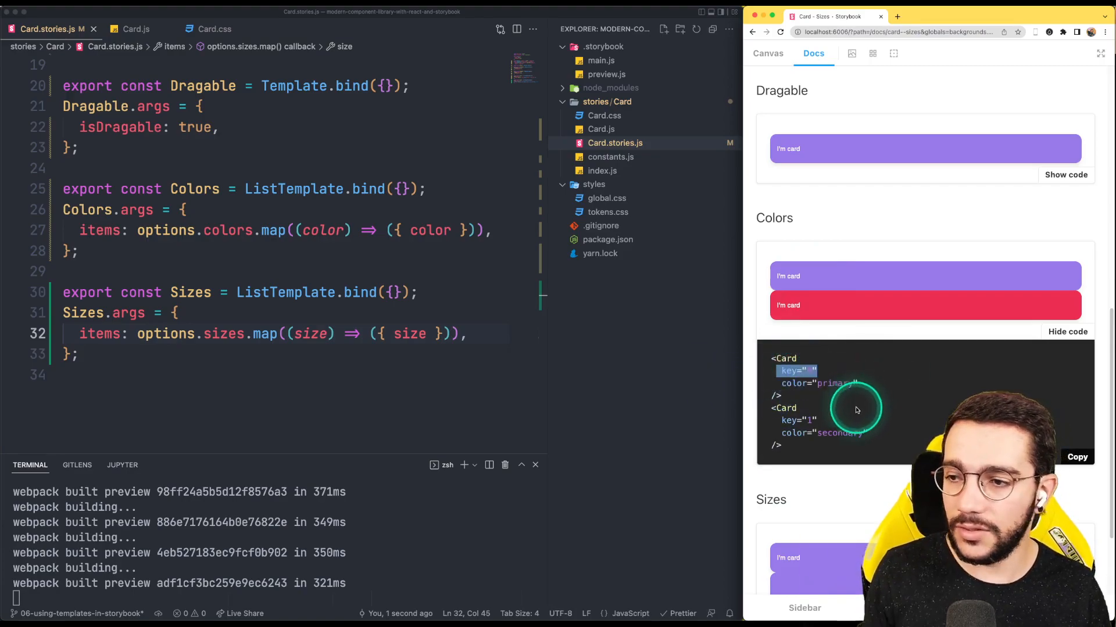
- Scroll to the Sizes story and reveal its sm and lg Card snippets
scroll("down", 3)
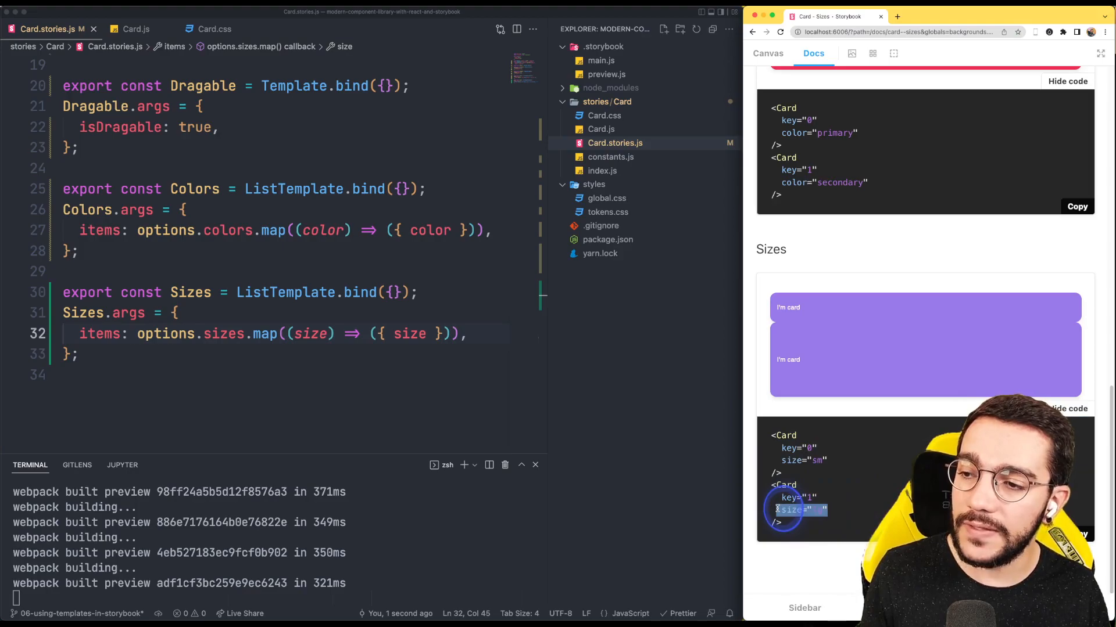
type("lg")
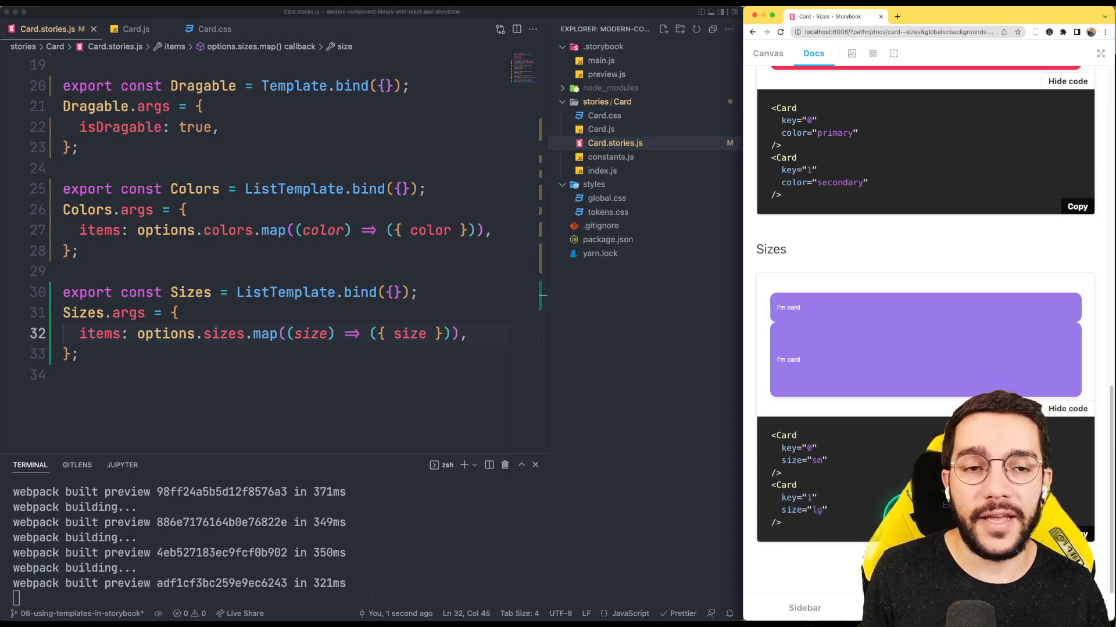